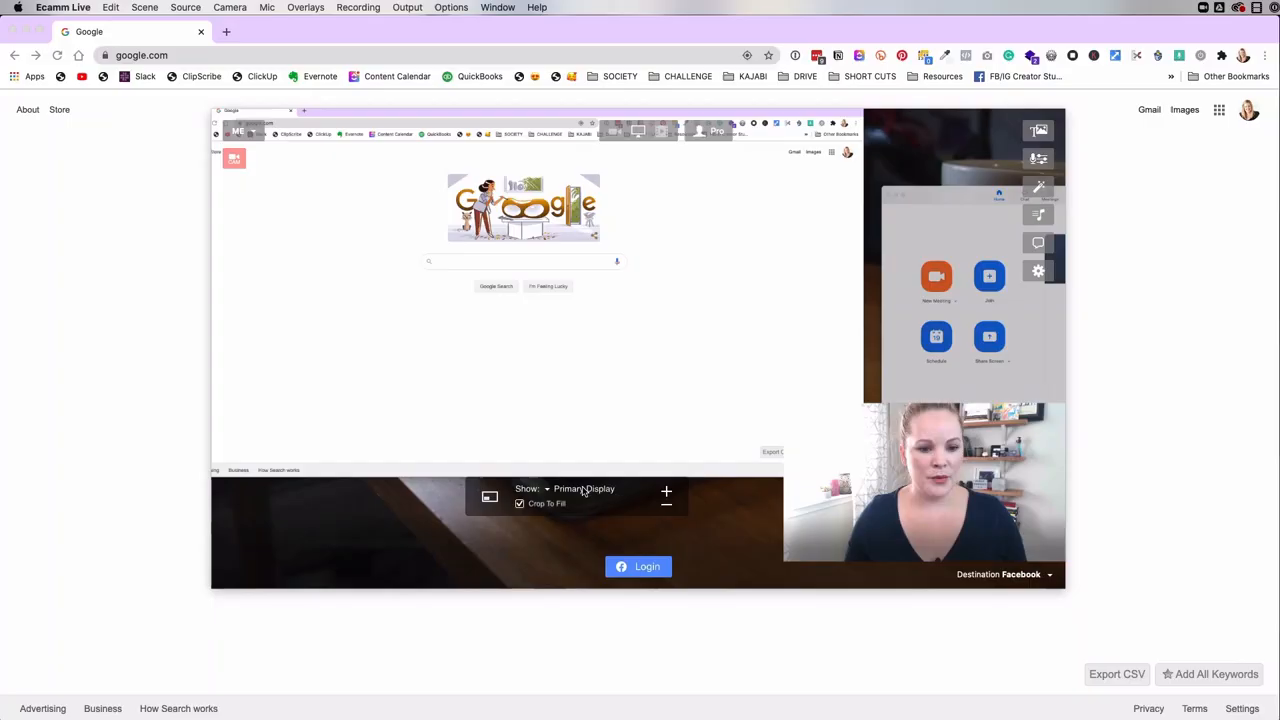
- Set the Show source to Primary Display, keeping the webcam overlay visible
click(584, 488)
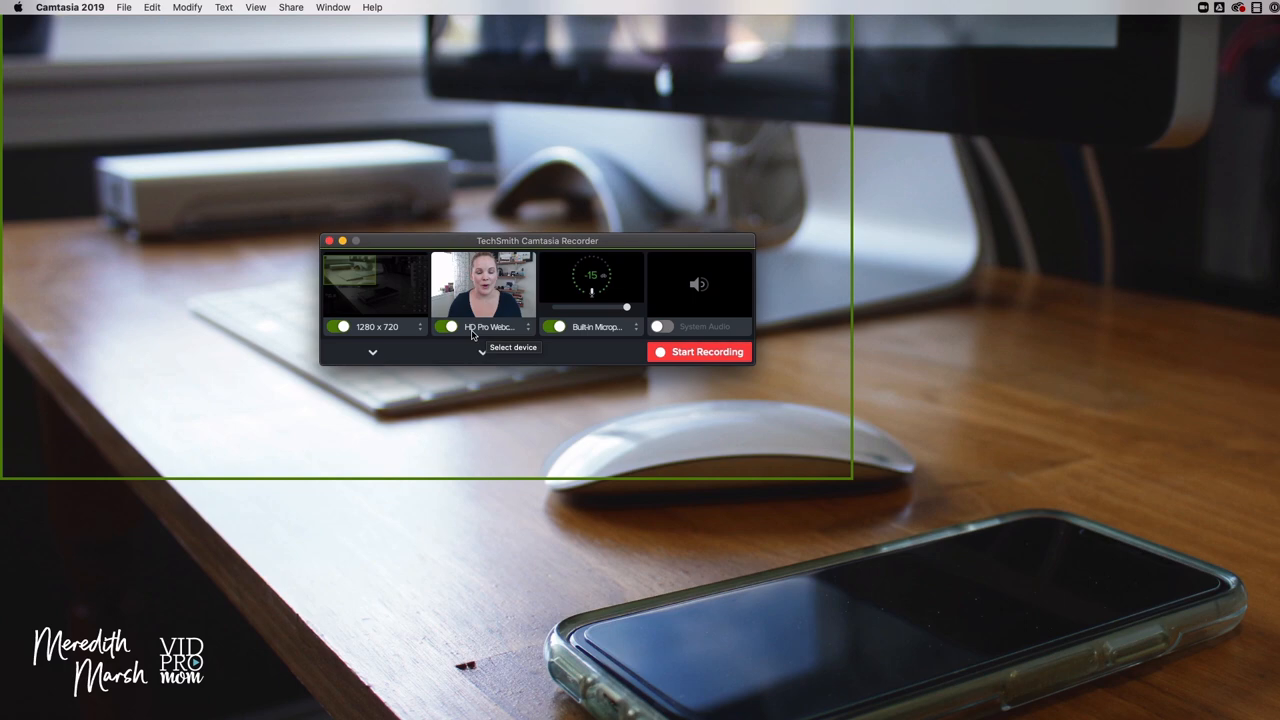
- Select the HD Pro Webcam as the camera input for the recording
click(700, 352)
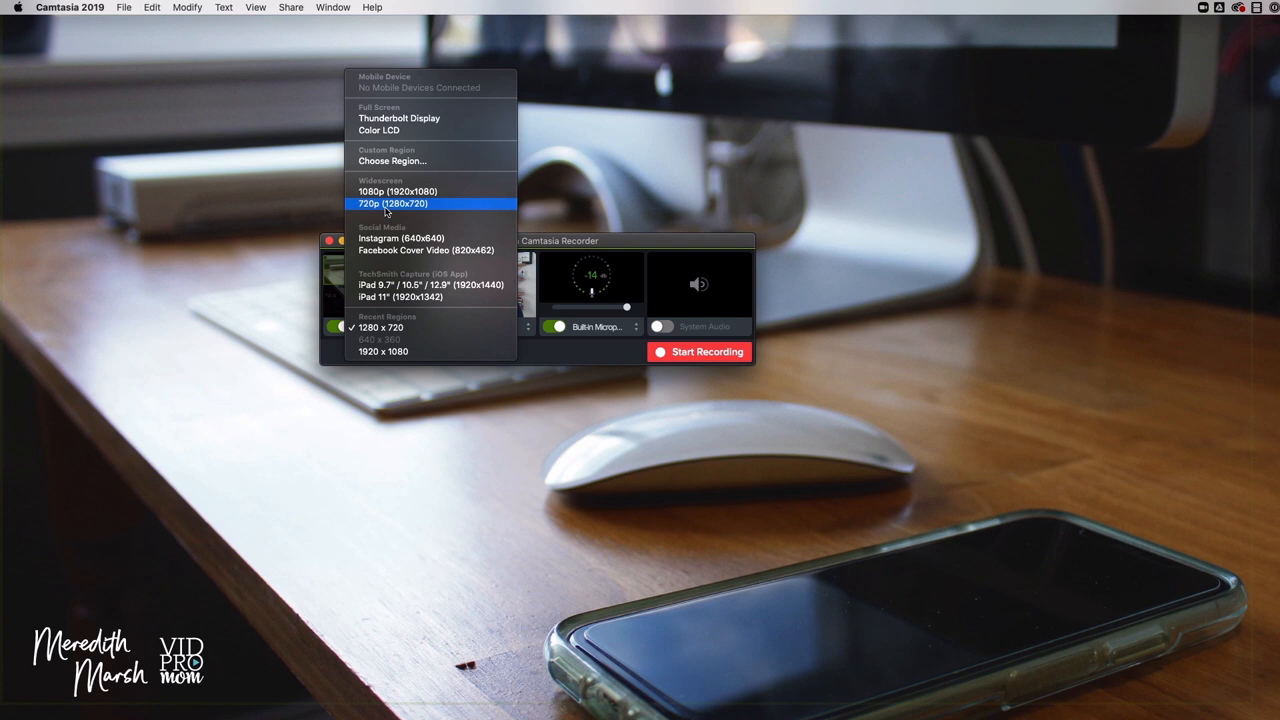
- Choose the Widescreen 720p (1280×720) region size and confirm it with Ok
click(392, 204)
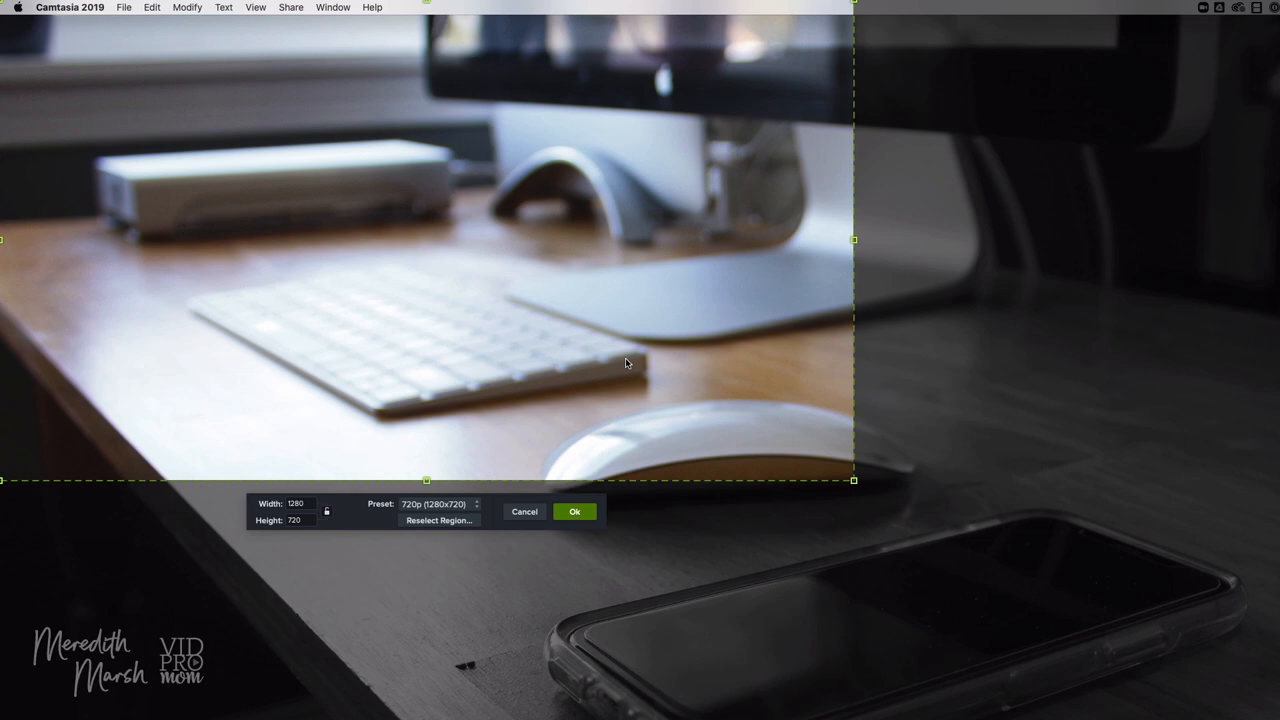
click(574, 512)
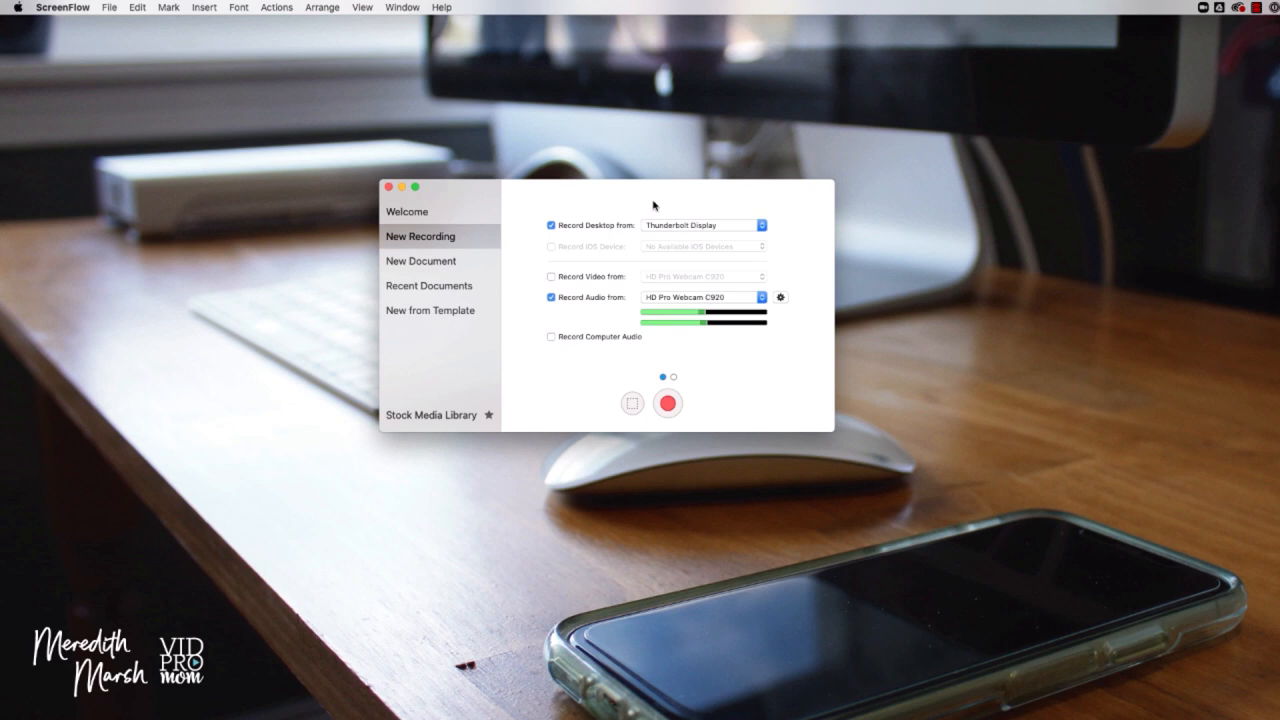
- Enable Record Video from HD Pro Webcam C920 and set the webcam as the audio source
click(550, 276)
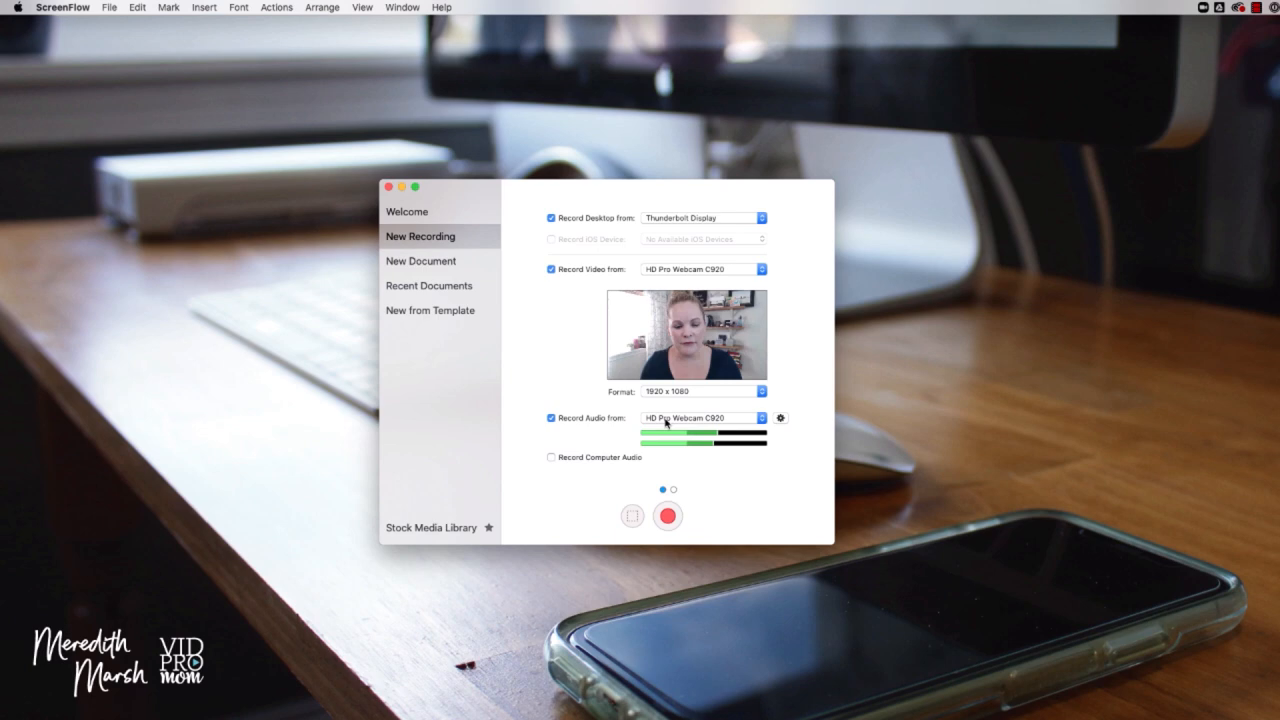
click(668, 516)
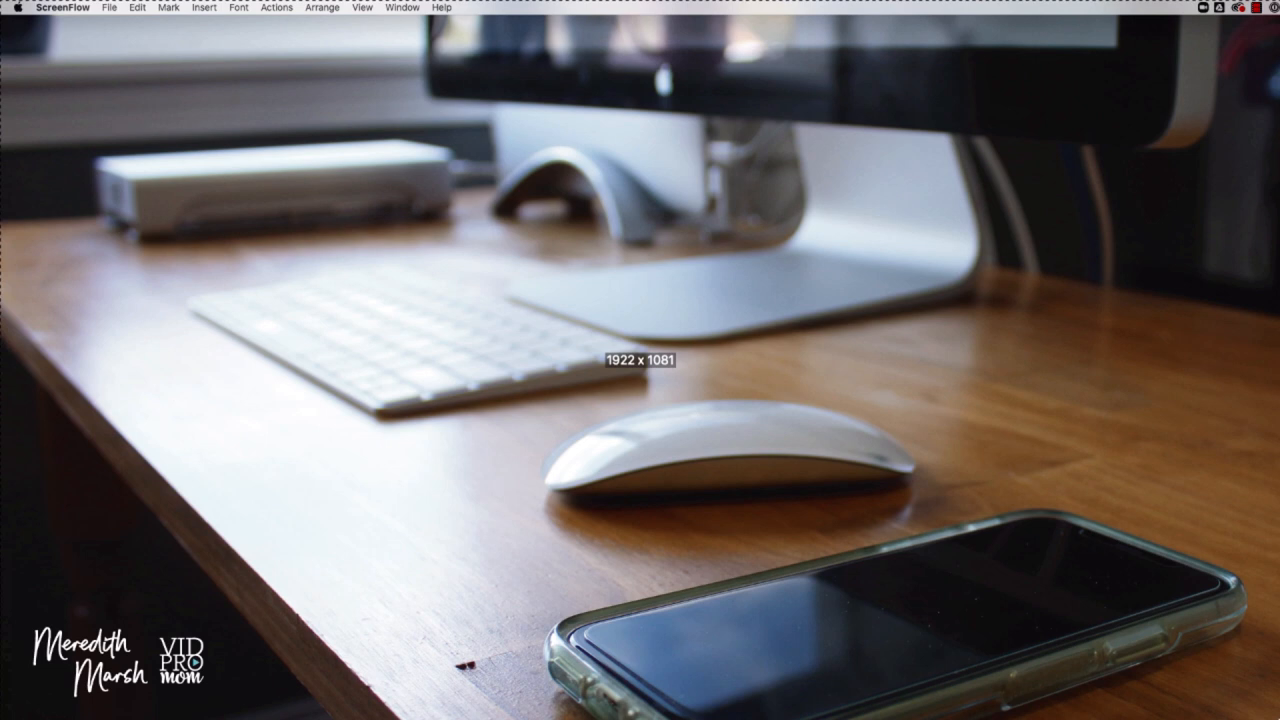
mouse_move(830, 404)
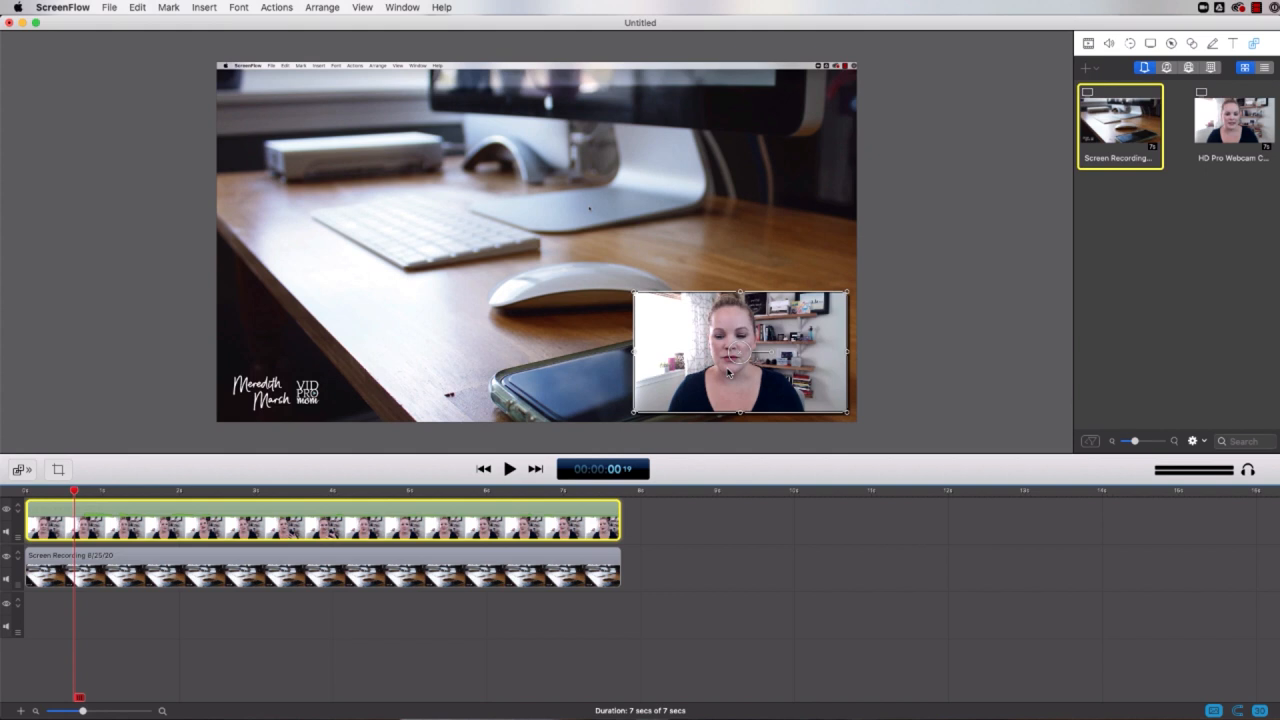
- Drag the webcam clip overlay into the top corner of the screen capture
drag(740, 352, 338, 144)
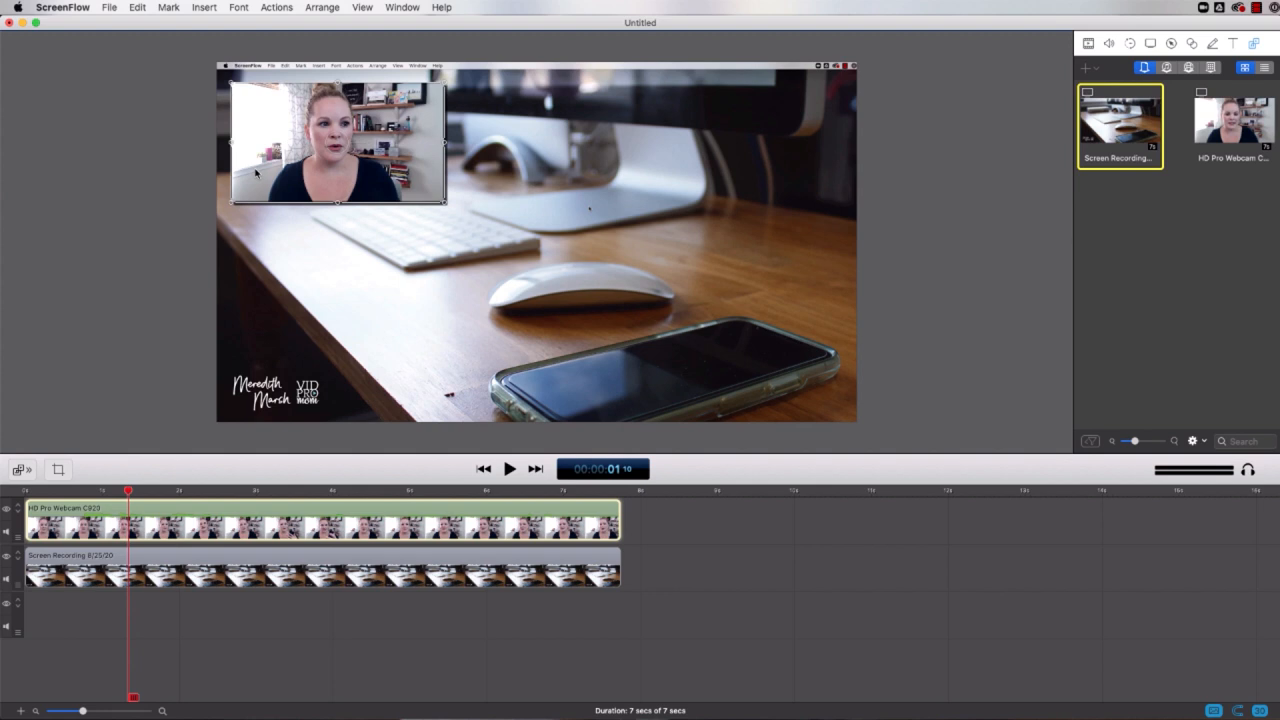
drag(338, 144, 730, 148)
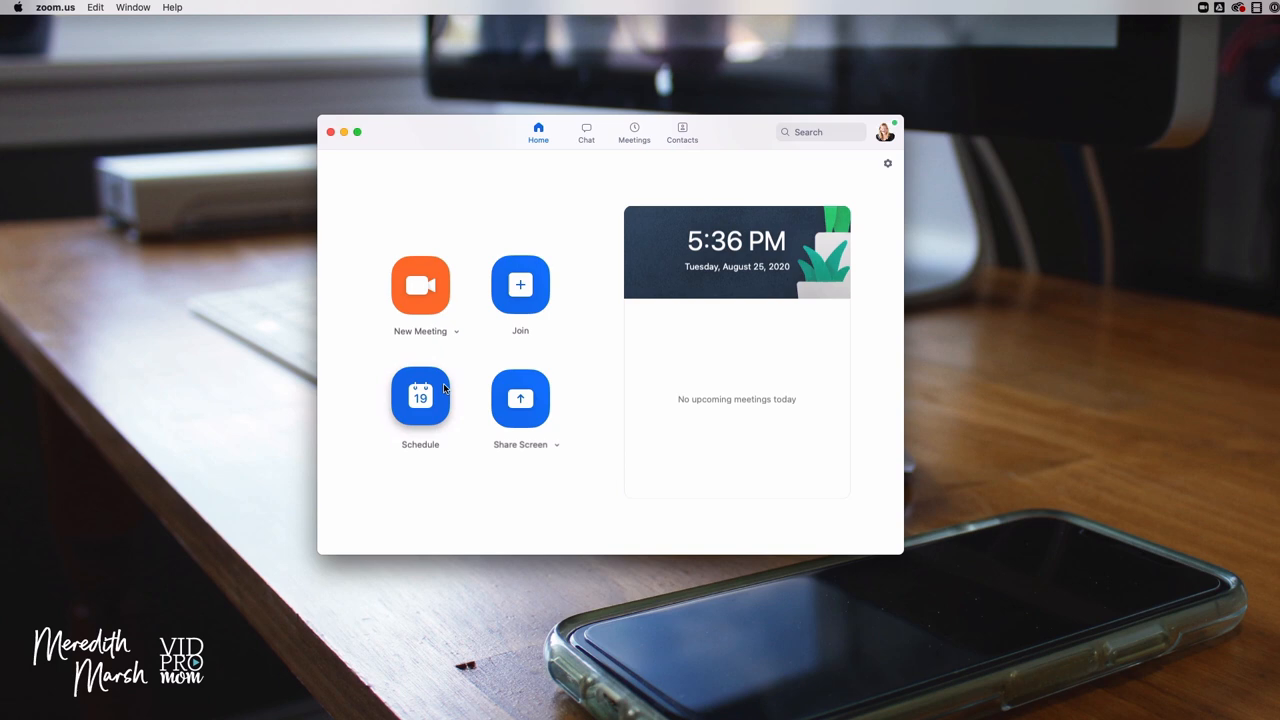
- Switch to the Home tab of the Zoom app
click(420, 284)
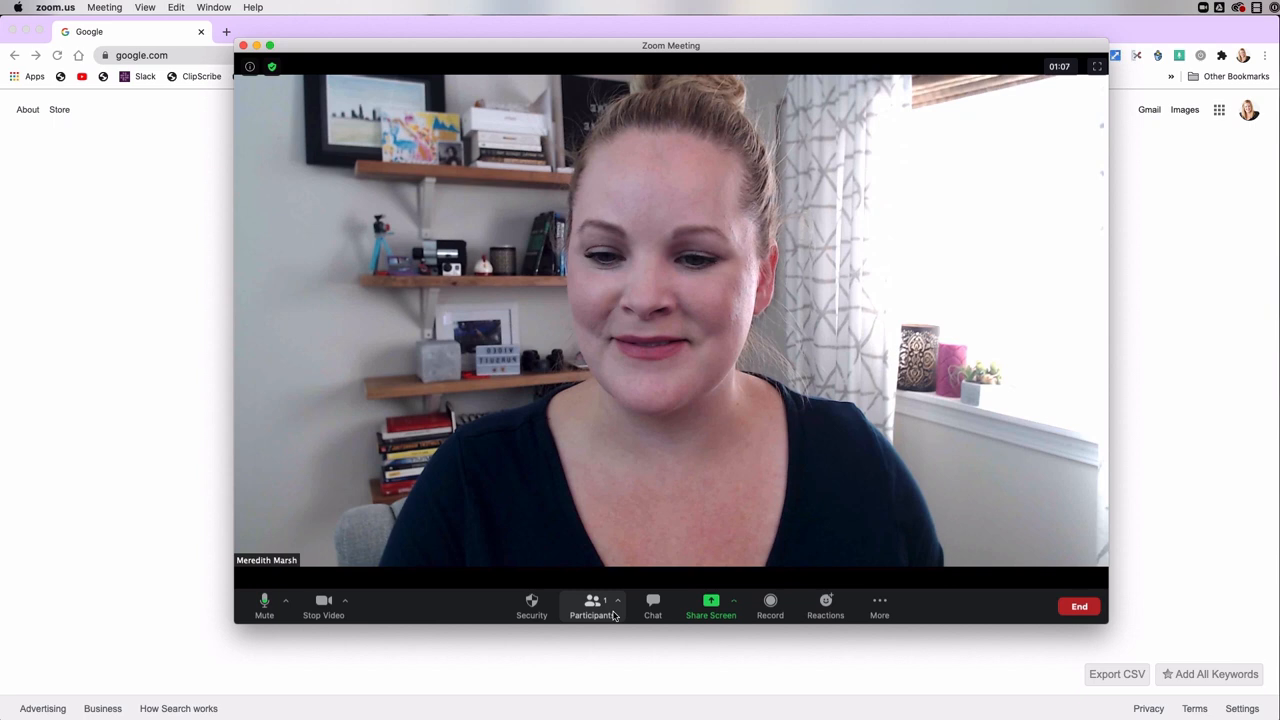
- Share the Chrome window showing the Google page with the meeting
click(710, 606)
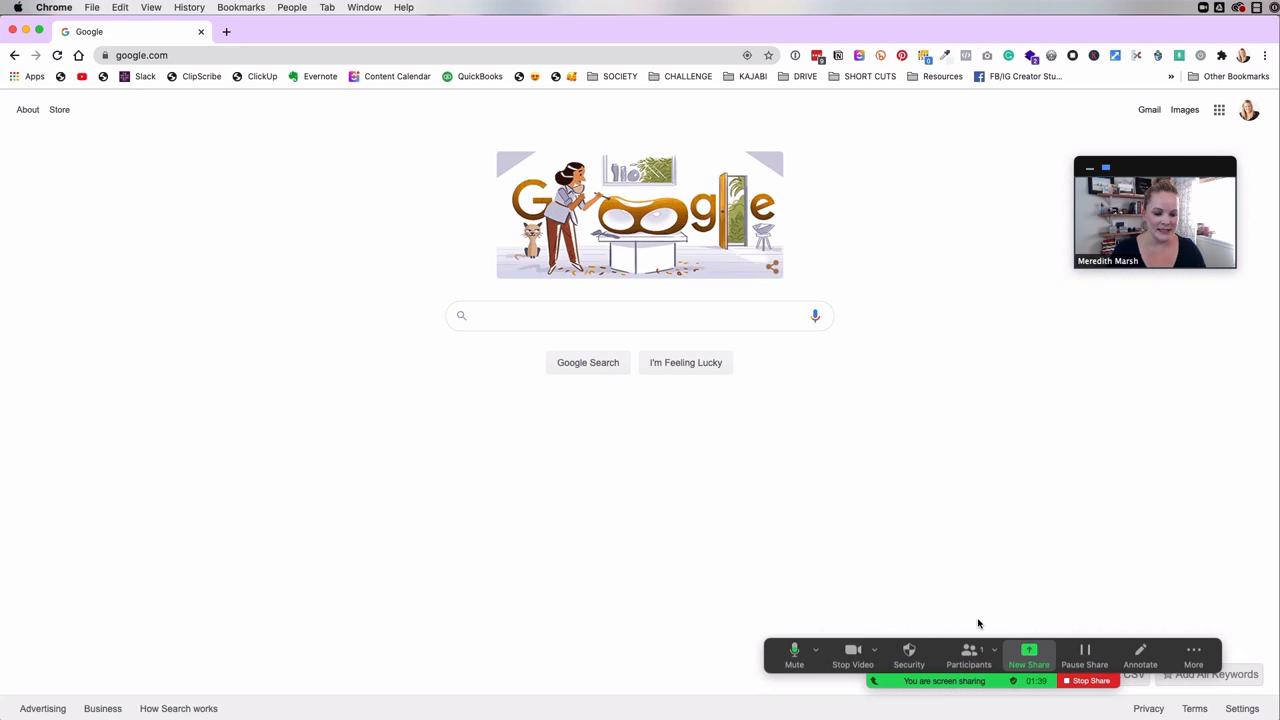
click(1192, 656)
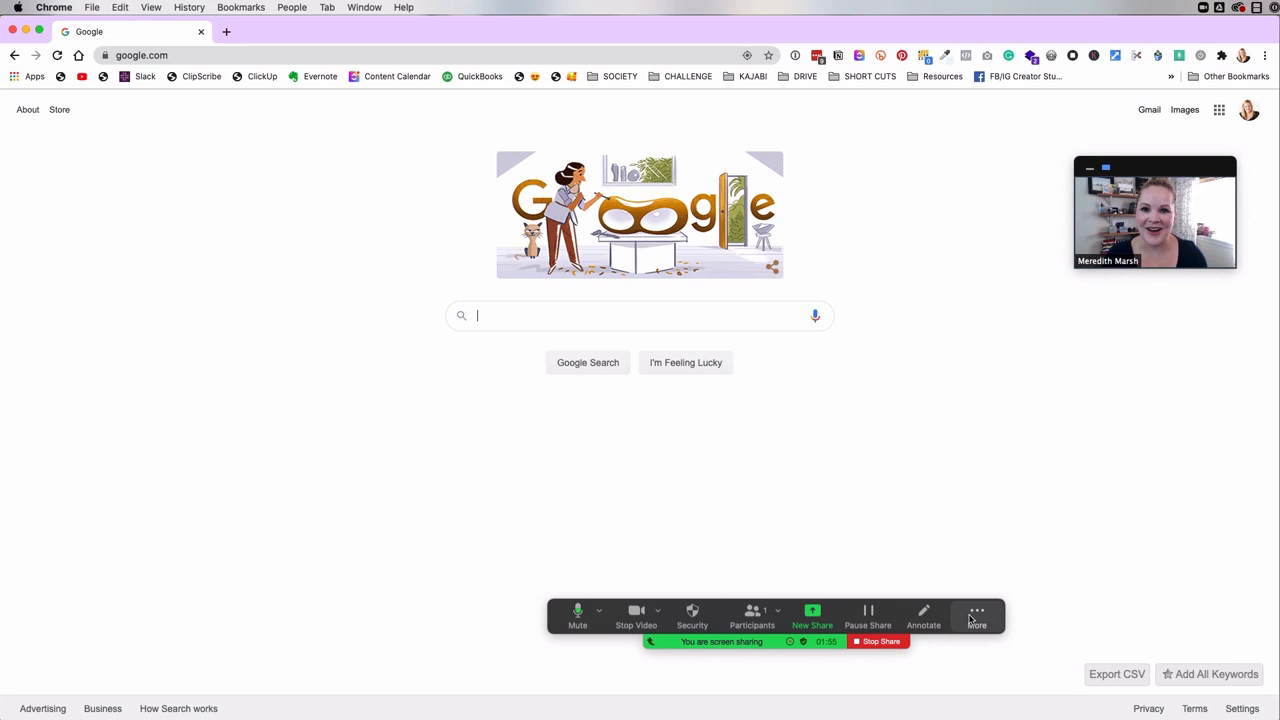
- Reveal the More options on the screen-sharing toolbar
click(976, 616)
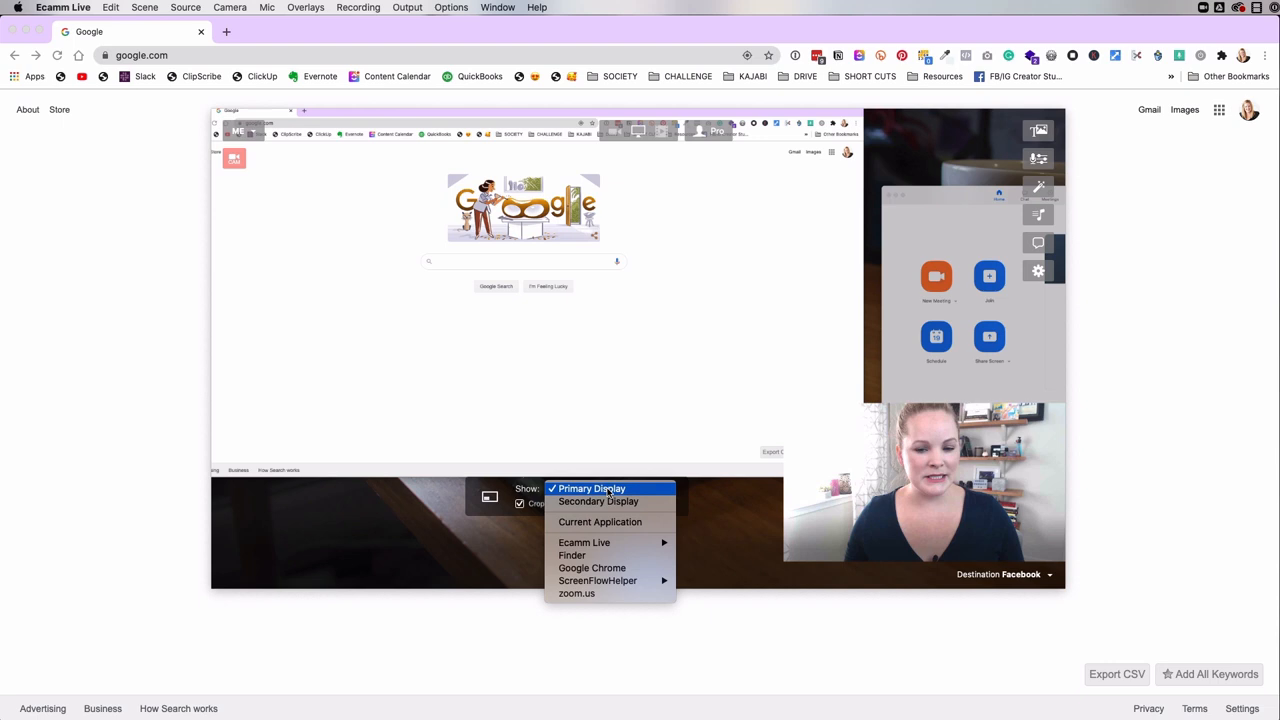
- Set the Show source to the Google Chrome window only
click(592, 568)
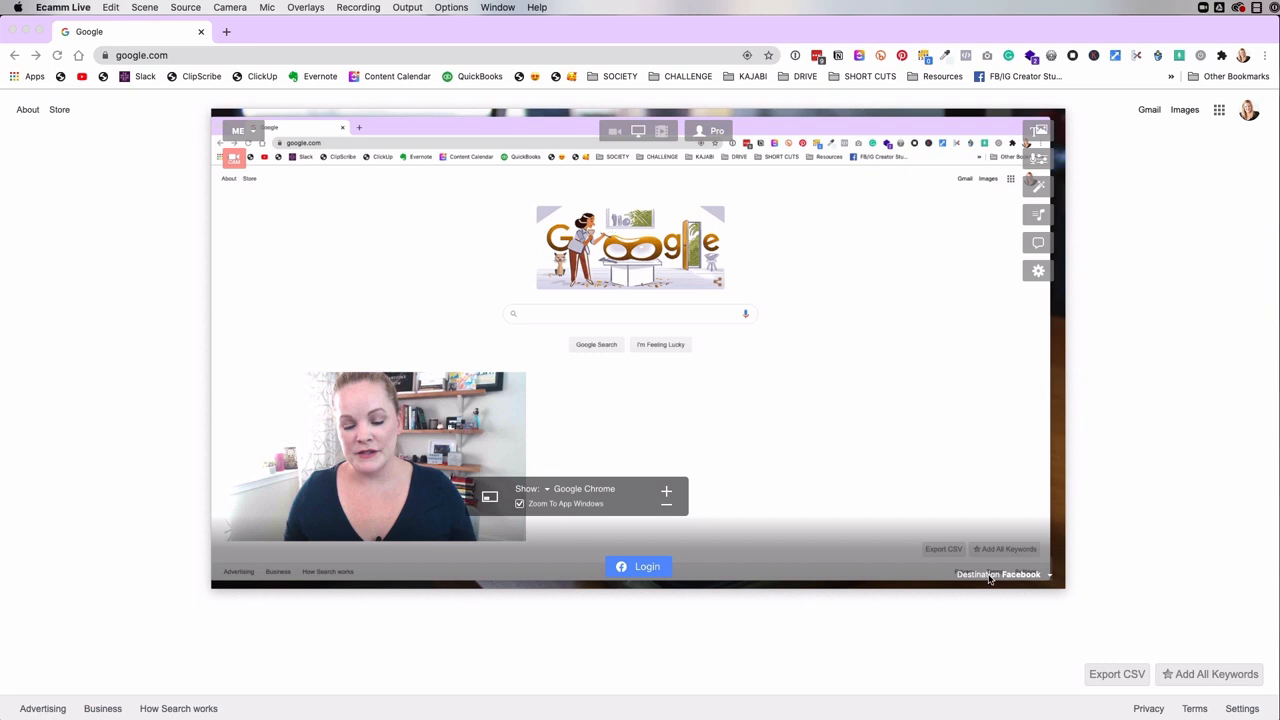
- Change the destination from Facebook to Record Only for a local recording
click(1000, 574)
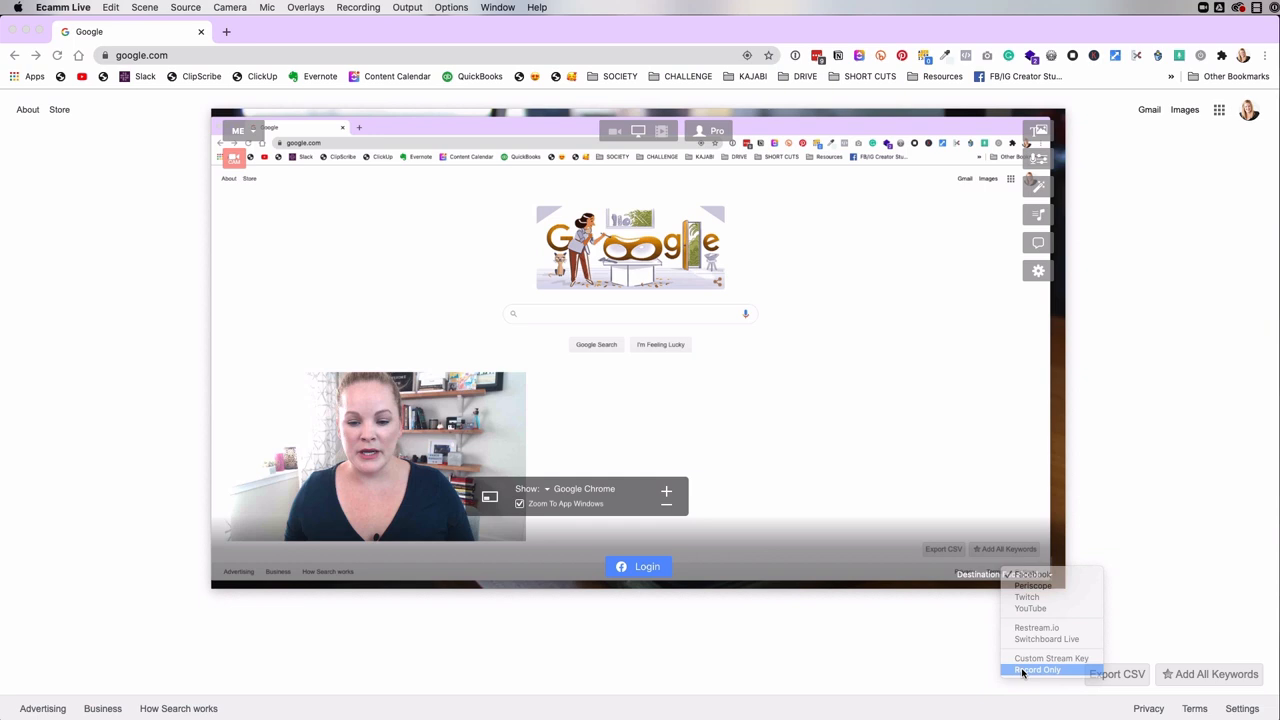
click(1036, 668)
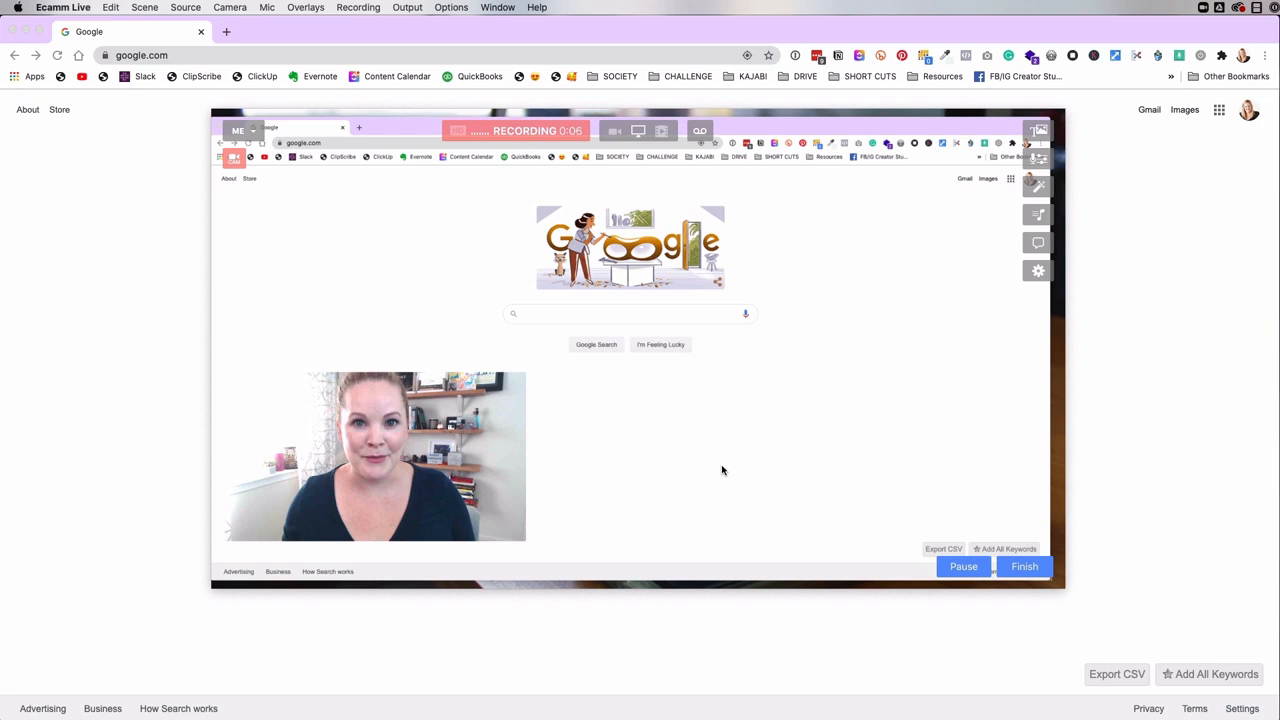
- Finish the Ecamm Live recording, reveal the saved file in Finder and play the newest .mov back
click(1024, 568)
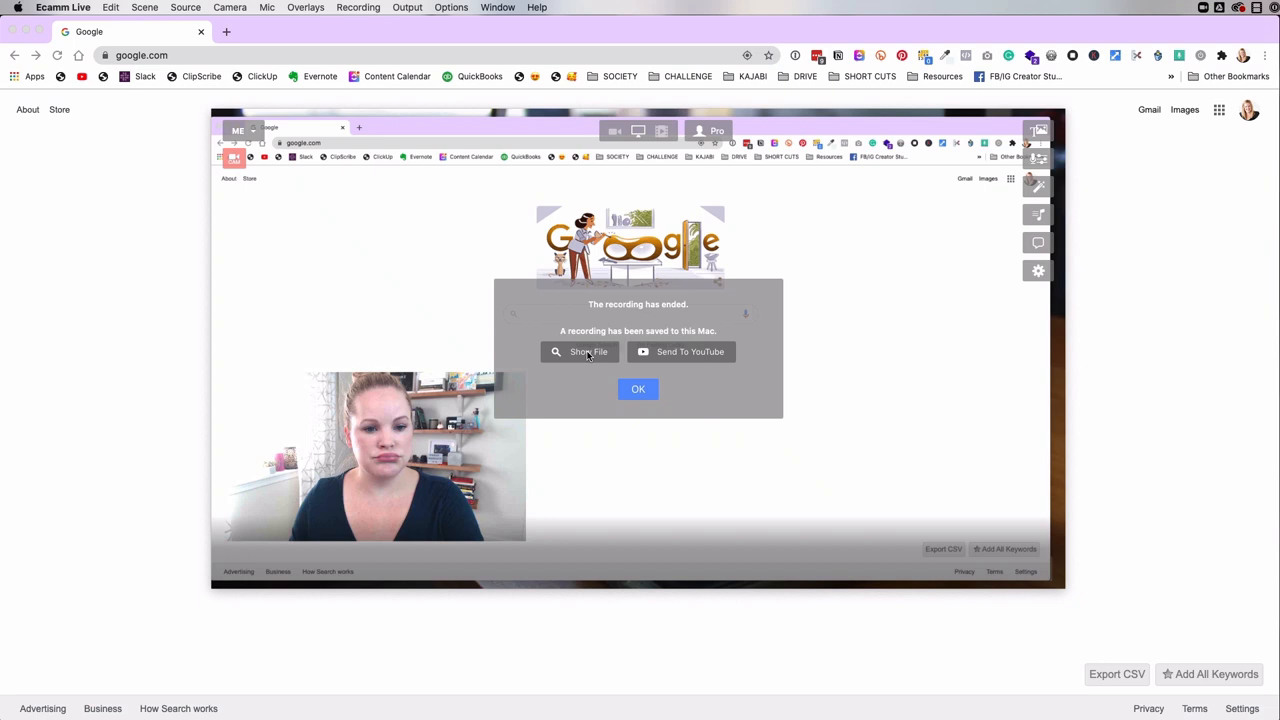
click(580, 352)
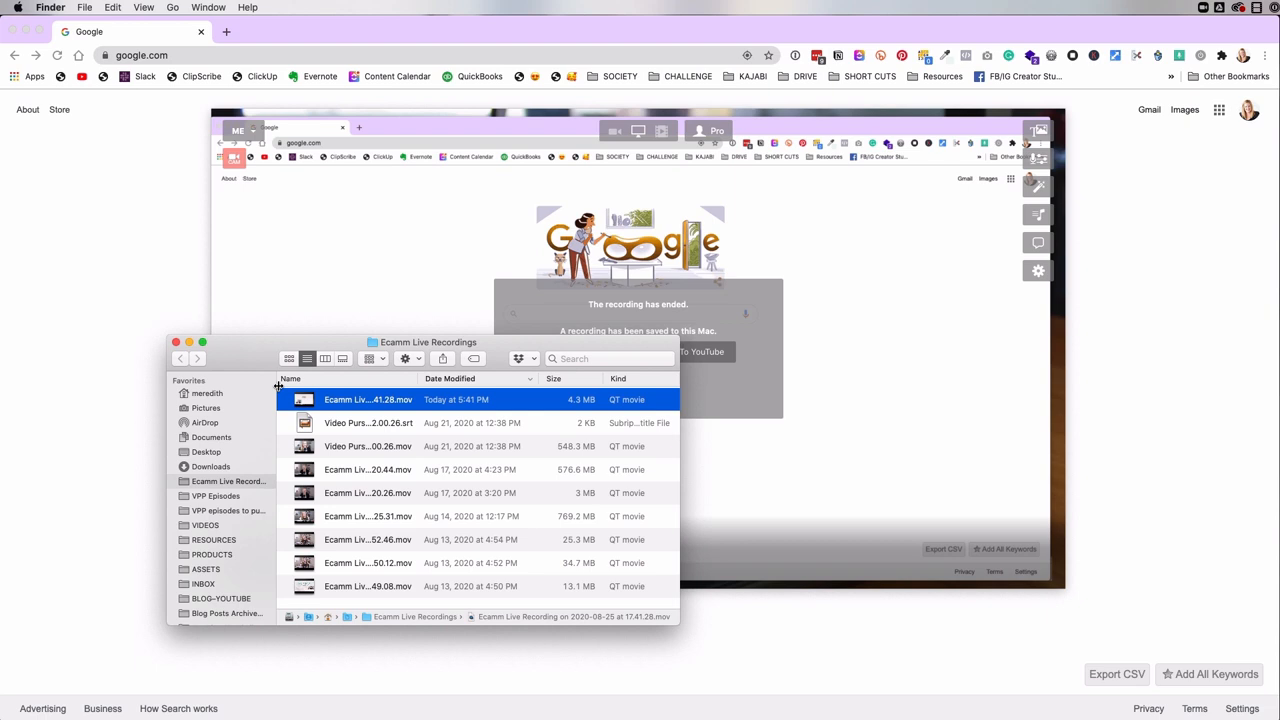
double_click(368, 400)
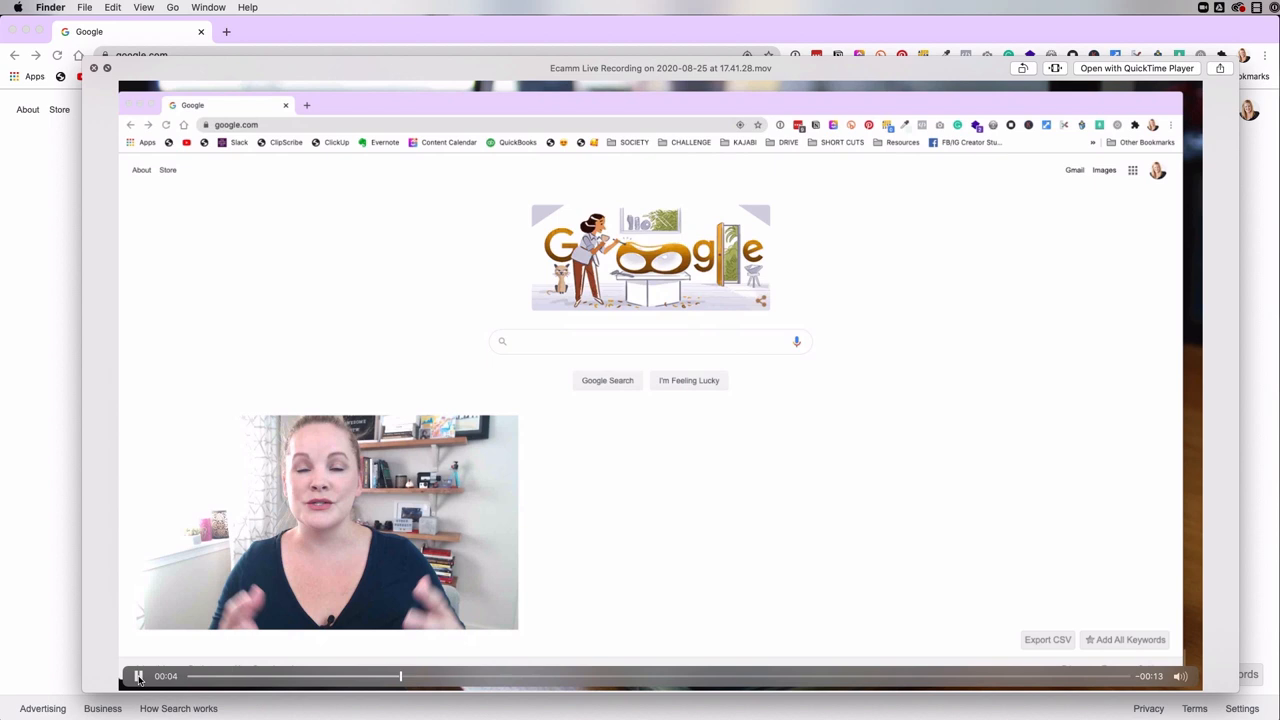